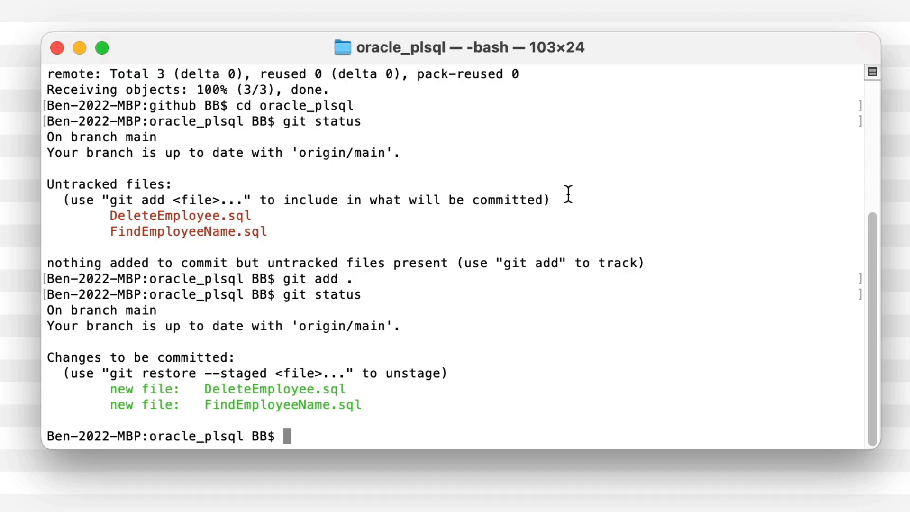
Step: Commit the two SQL files with message "Added some new files" and check git status
{"action": "type", "text": "git comm"}
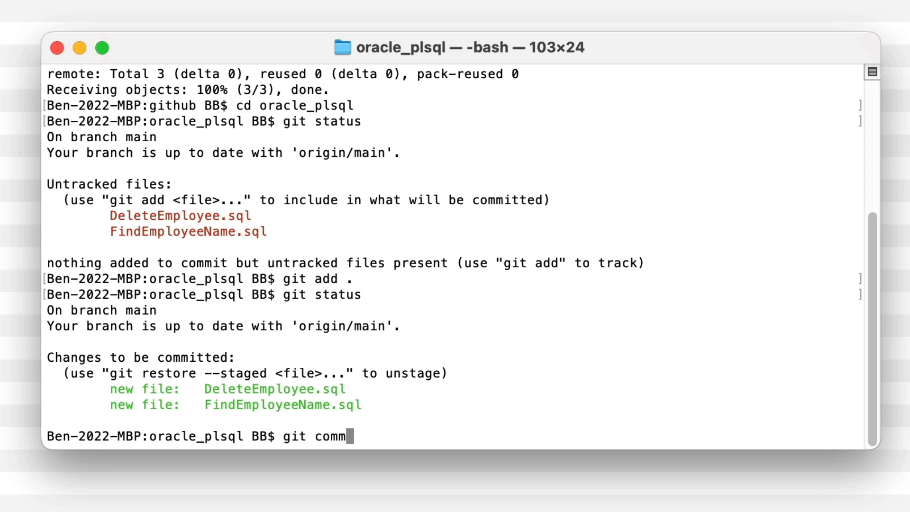
{"action": "type", "text": "it -m"}
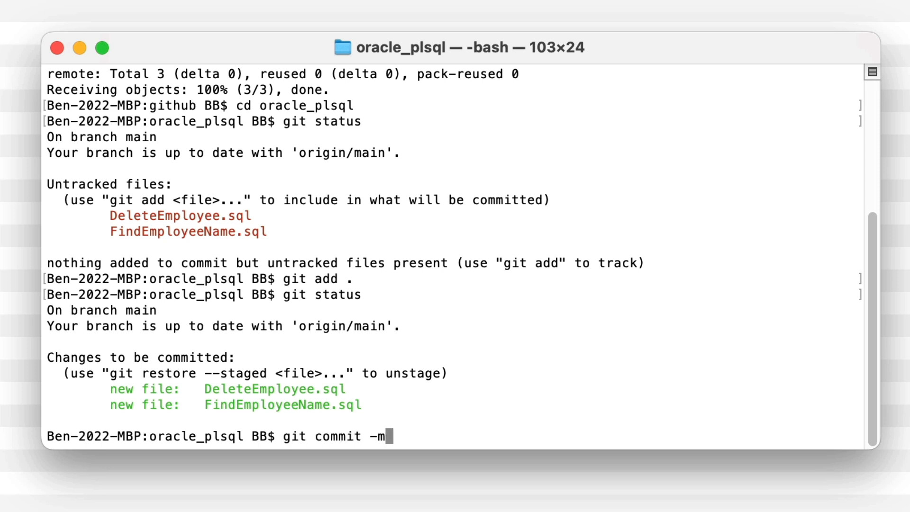
{"action": "type", "text": "\"Added"}
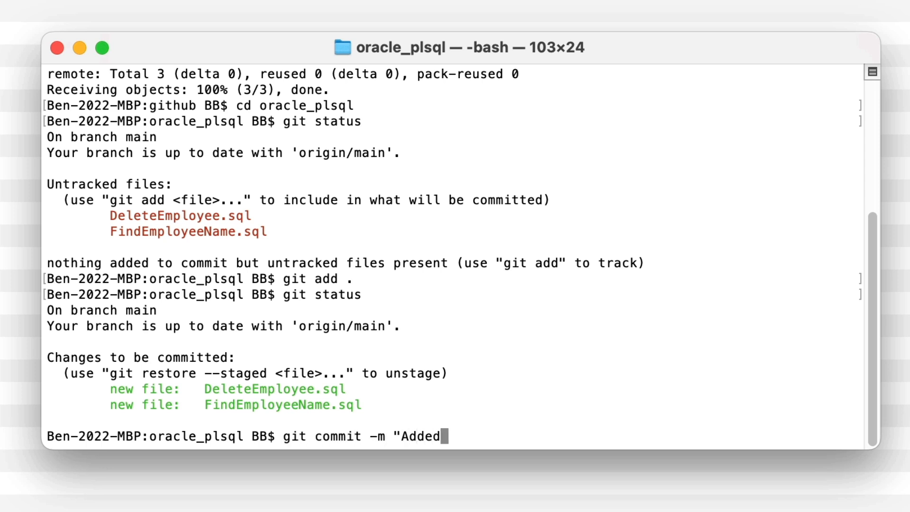
{"action": "type", "text": "some new fil"}
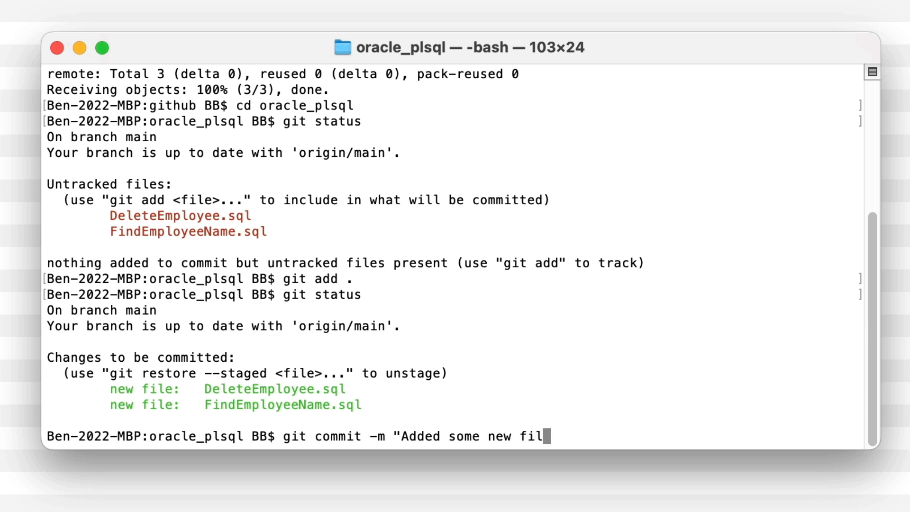
{"action": "key", "text": "Return"}
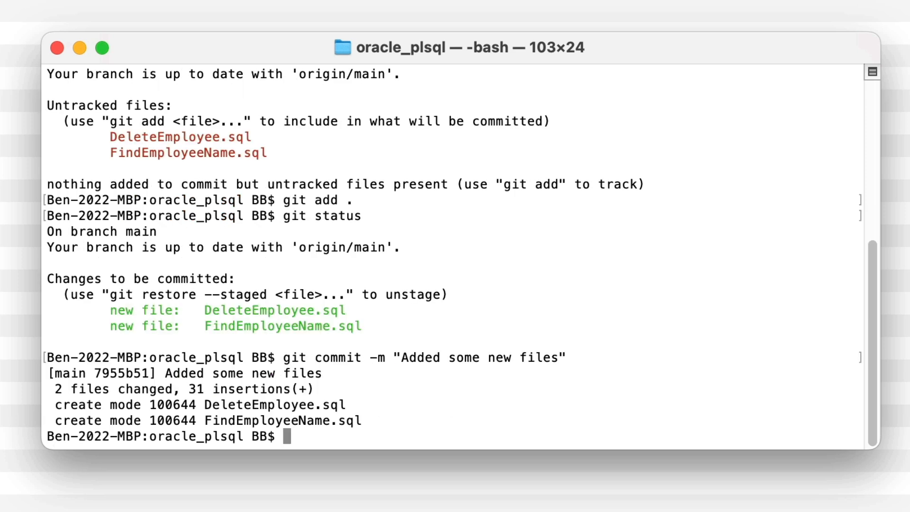
{"action": "type", "text": "git status"}
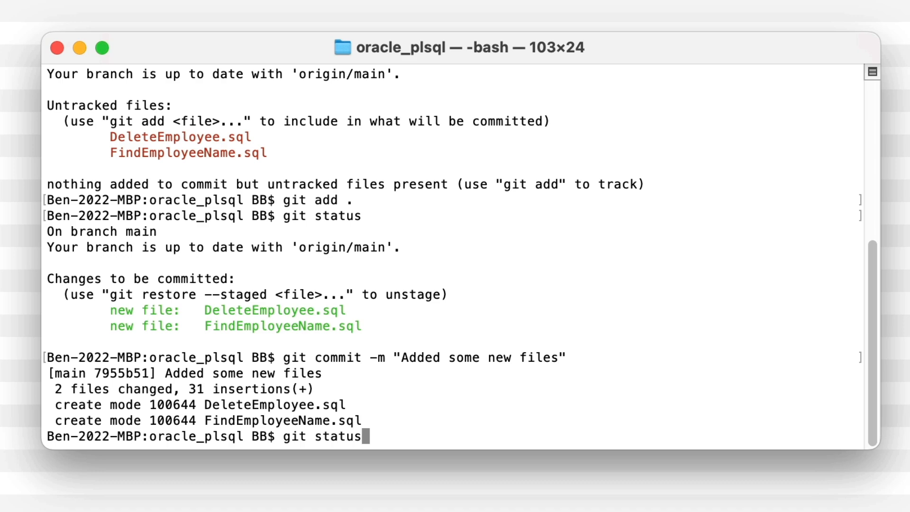